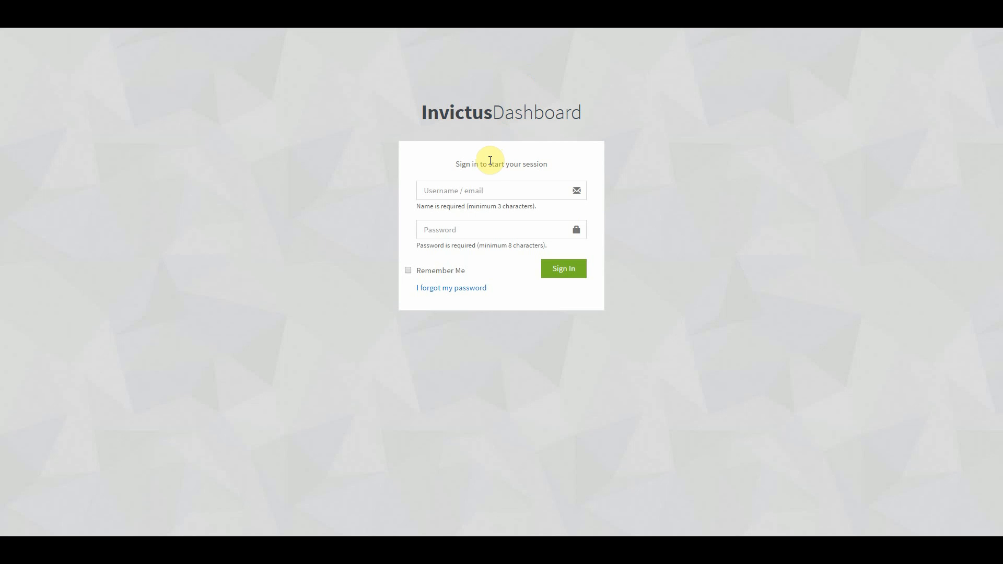
# Sign in to Invictus Dashboard with the filled-in demo account credentials.
pyautogui.click(502, 190)
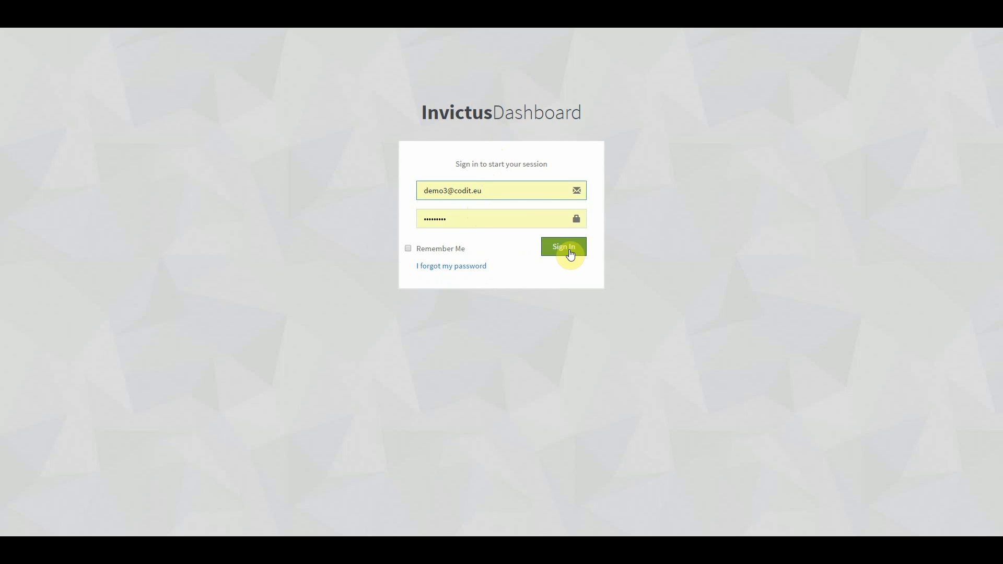
pyautogui.click(564, 248)
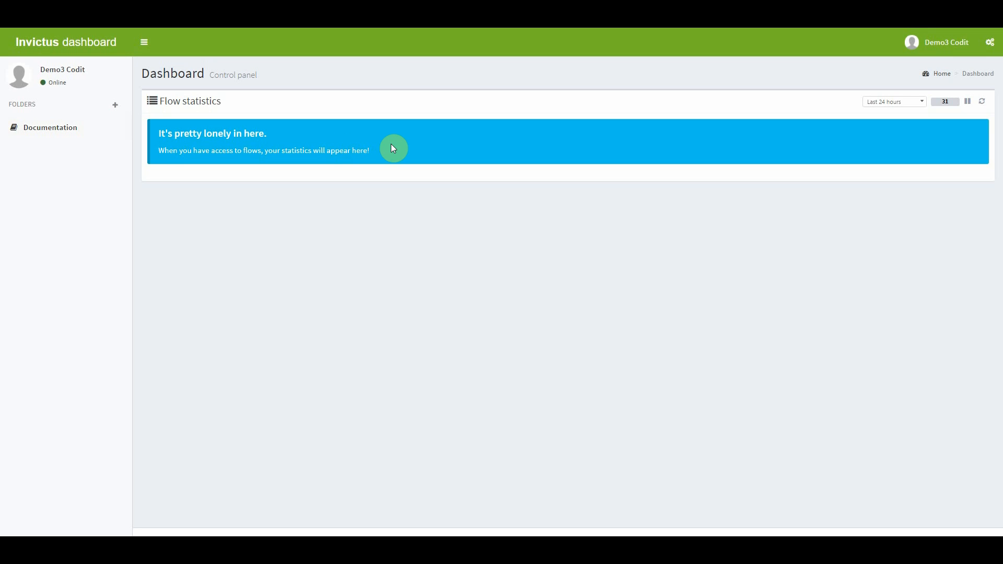
pyautogui.moveTo(414, 90)
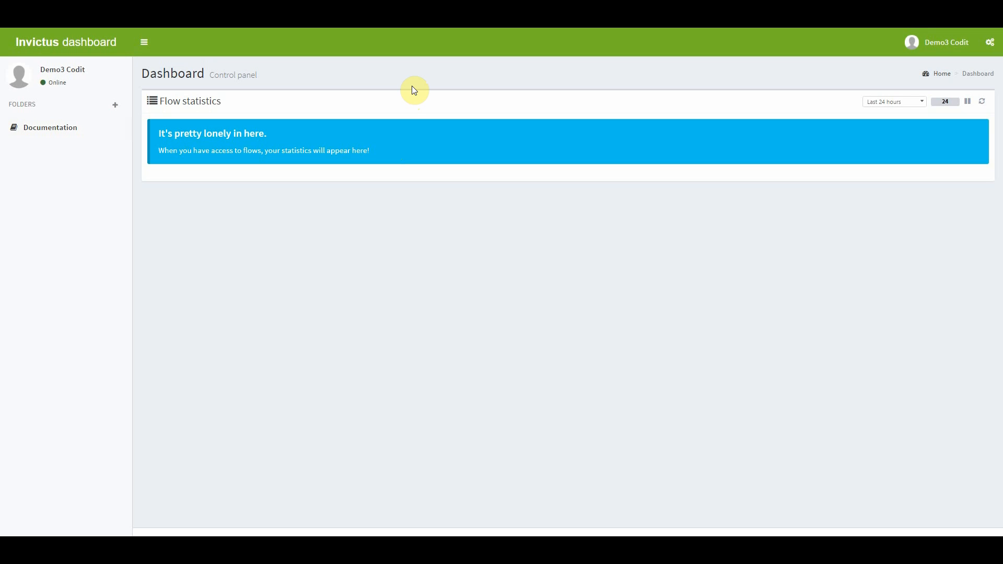
pyautogui.moveTo(625, 79)
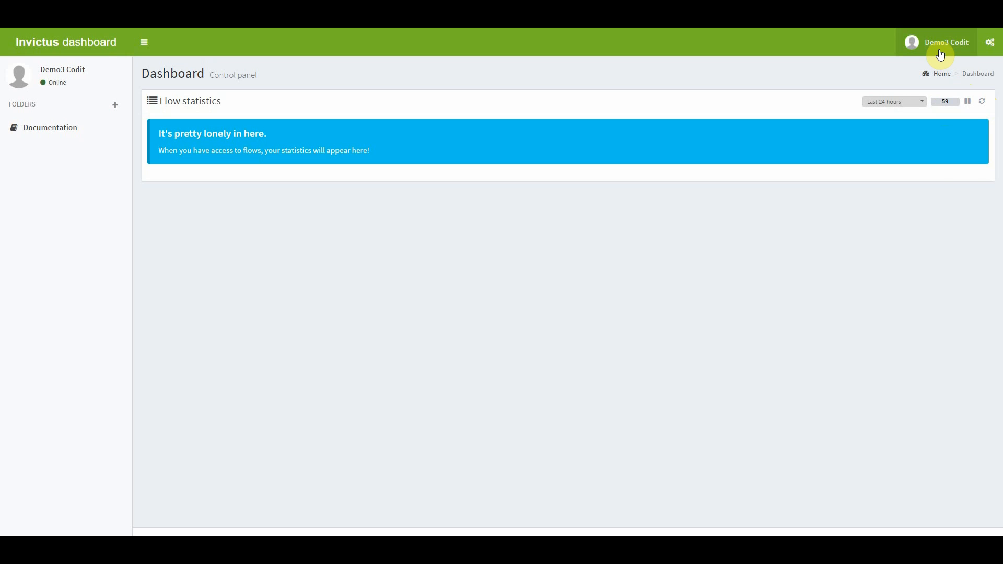
# Open the account and user settings from the user name in the top bar.
pyautogui.click(946, 42)
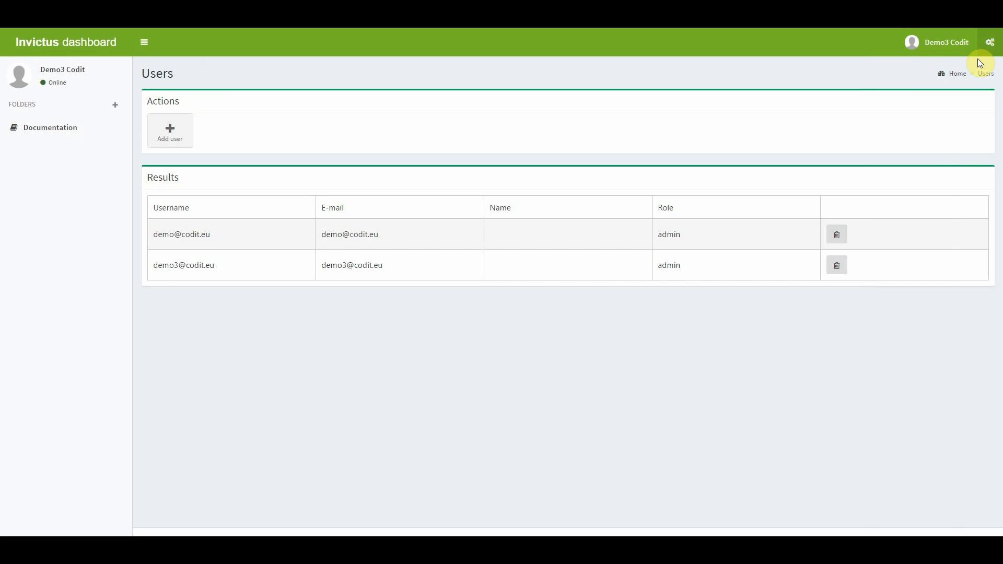
pyautogui.moveTo(393, 252)
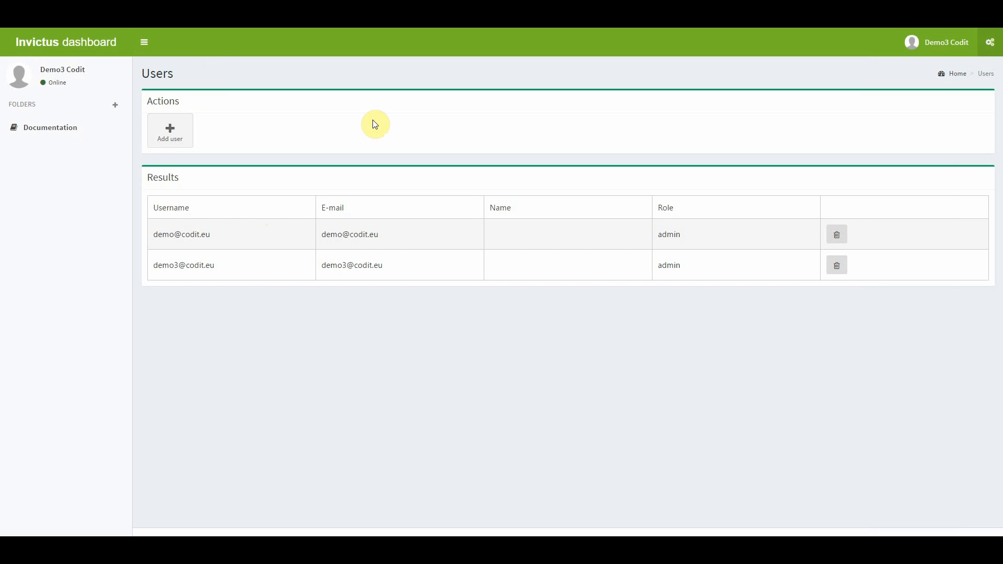
# Return from the Users page to the main Dashboard control panel.
pyautogui.click(64, 42)
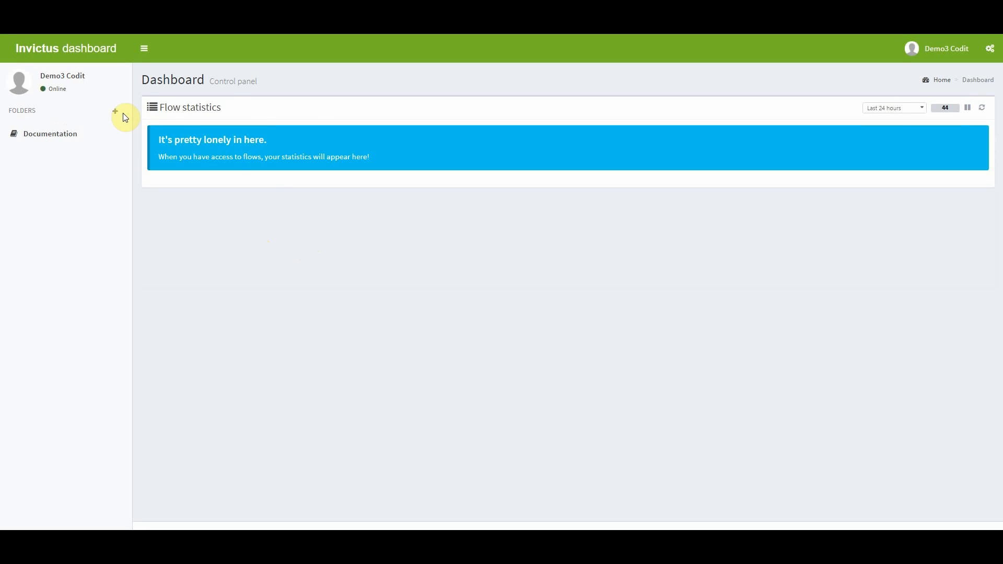
# Start a new folder from the + beside FOLDERS in the sidebar.
pyautogui.click(115, 111)
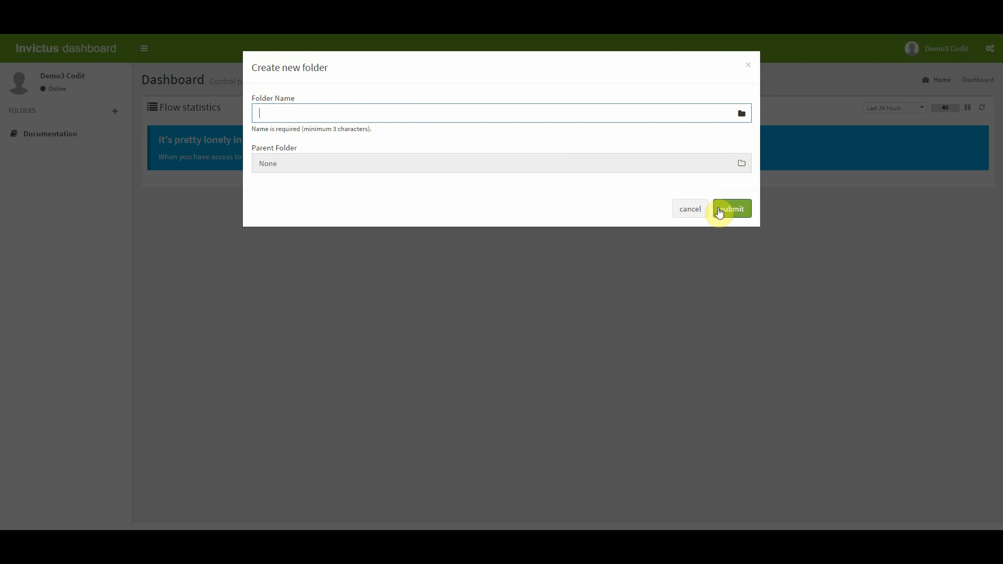
# Create a folder named DEMO with Parent Folder left as None.
pyautogui.write('D')
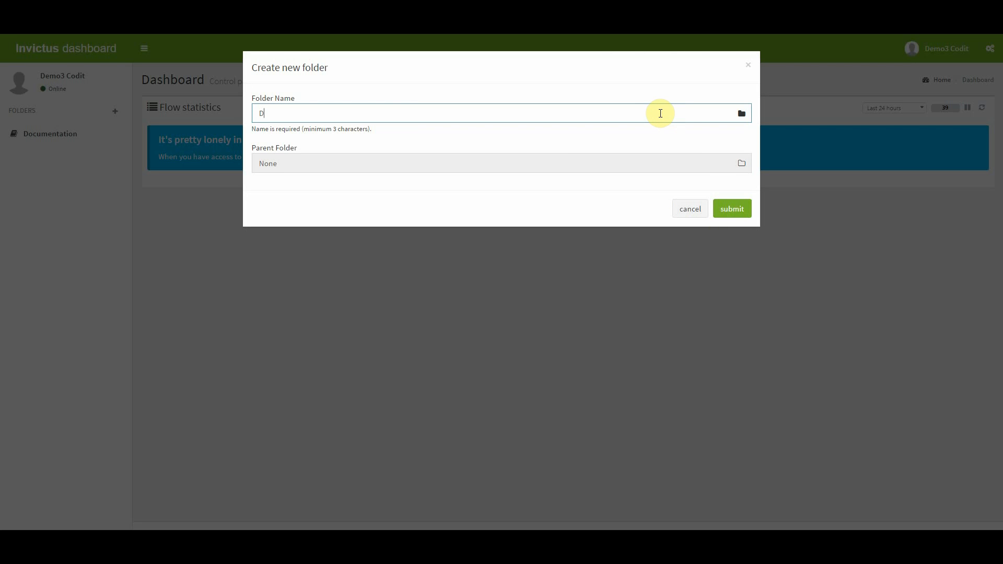
pyautogui.write('EMO')
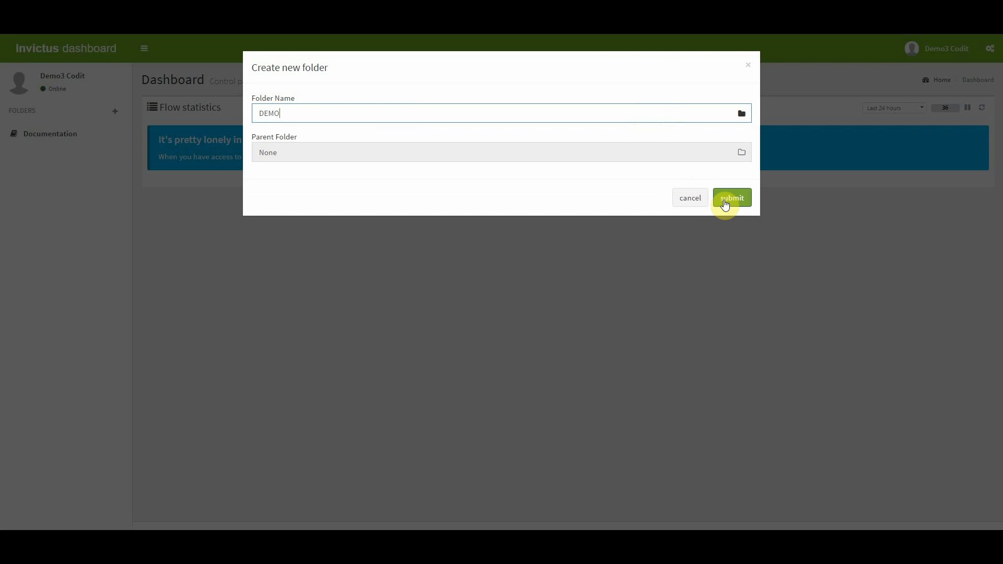
pyautogui.click(732, 198)
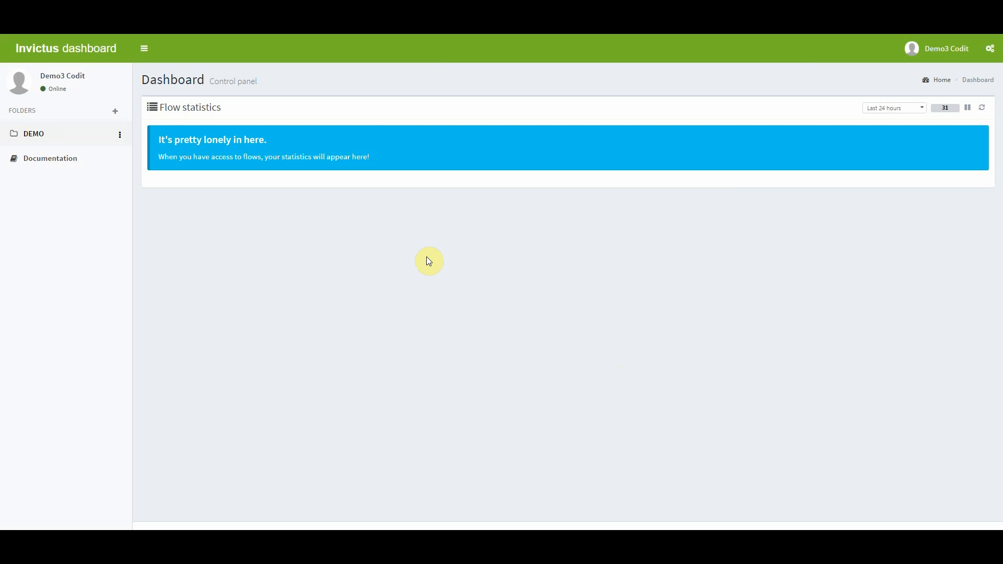
pyautogui.moveTo(114, 145)
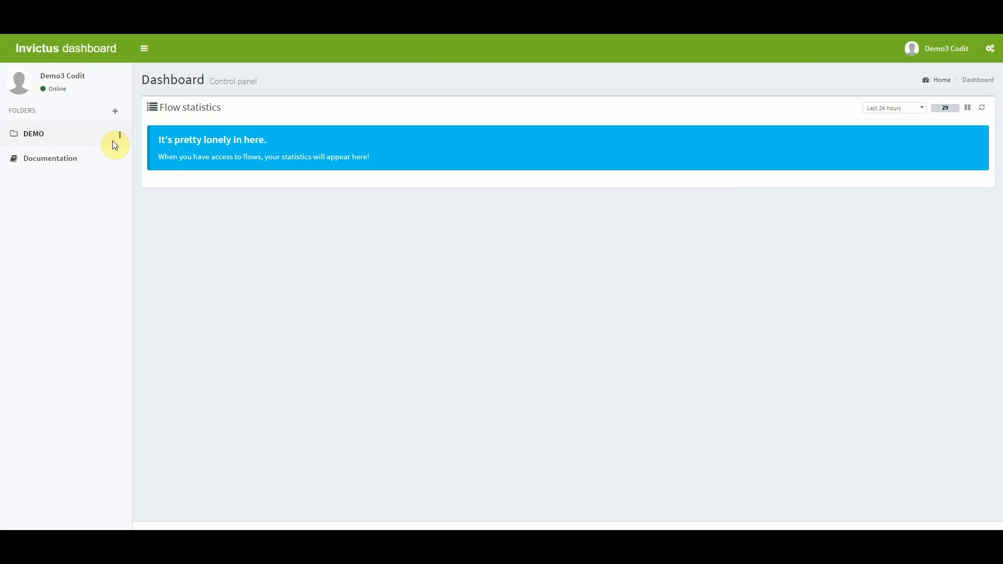
# Choose New flow from the DEMO folder's three-dot menu.
pyautogui.click(121, 134)
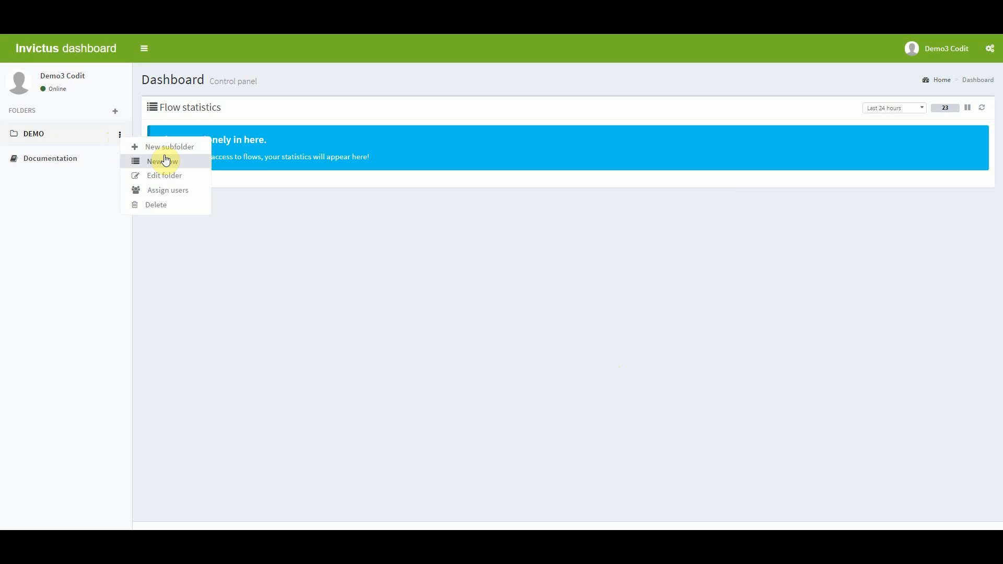
pyautogui.moveTo(174, 177)
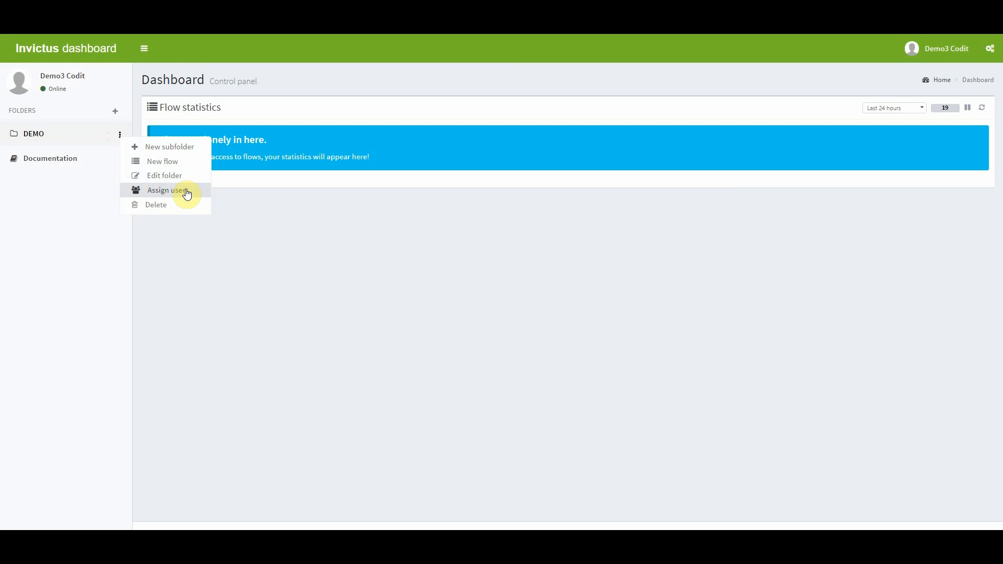
pyautogui.moveTo(180, 175)
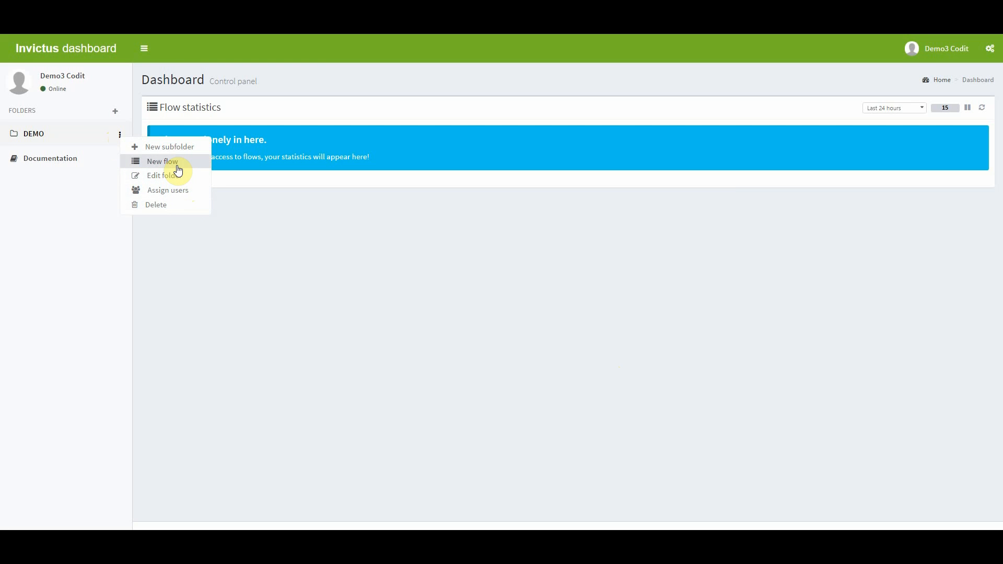
pyautogui.click(162, 161)
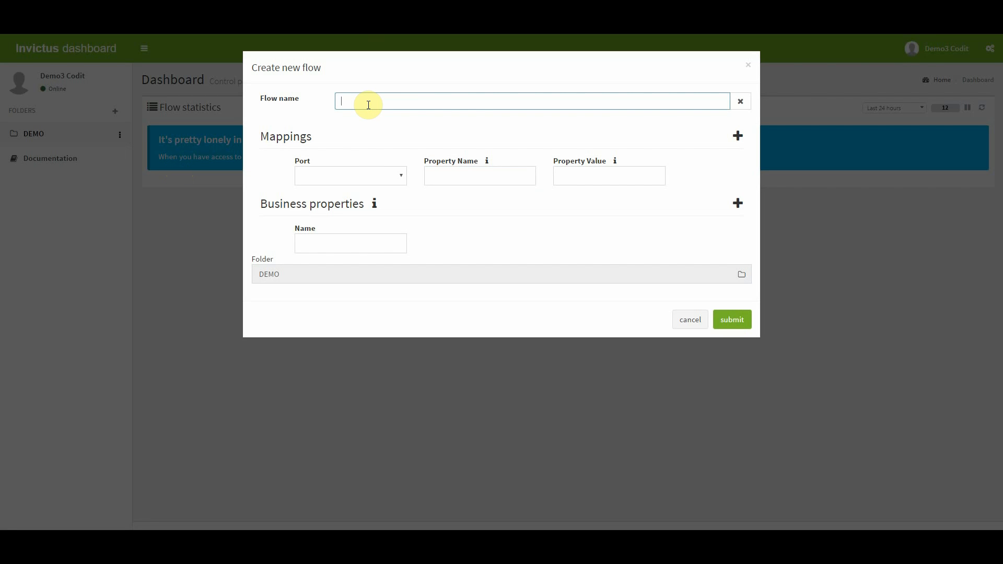
# Name the flow Demo123, map it to the ReceiveOrder port, and select the property fields.
pyautogui.write('Demo')
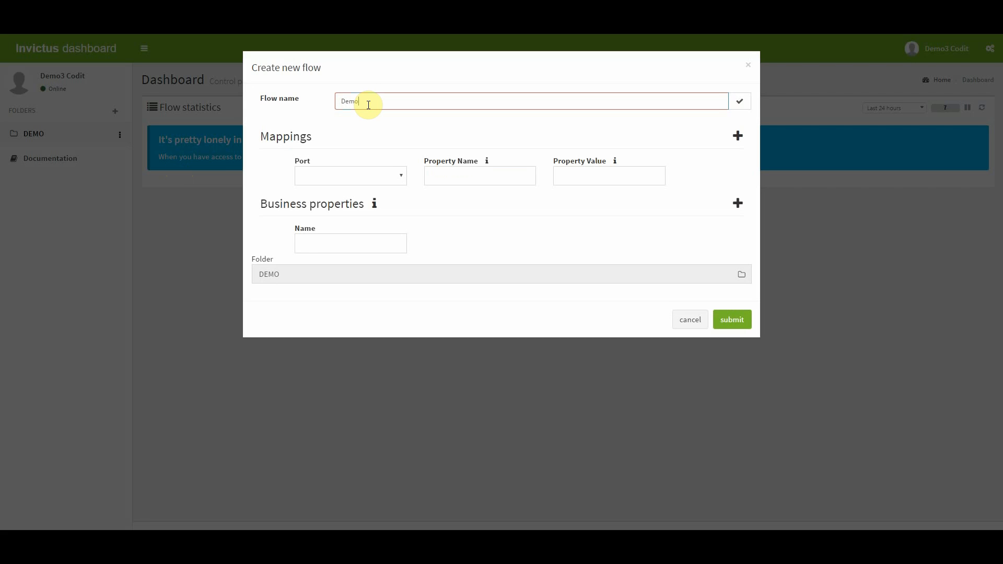
pyautogui.write('123')
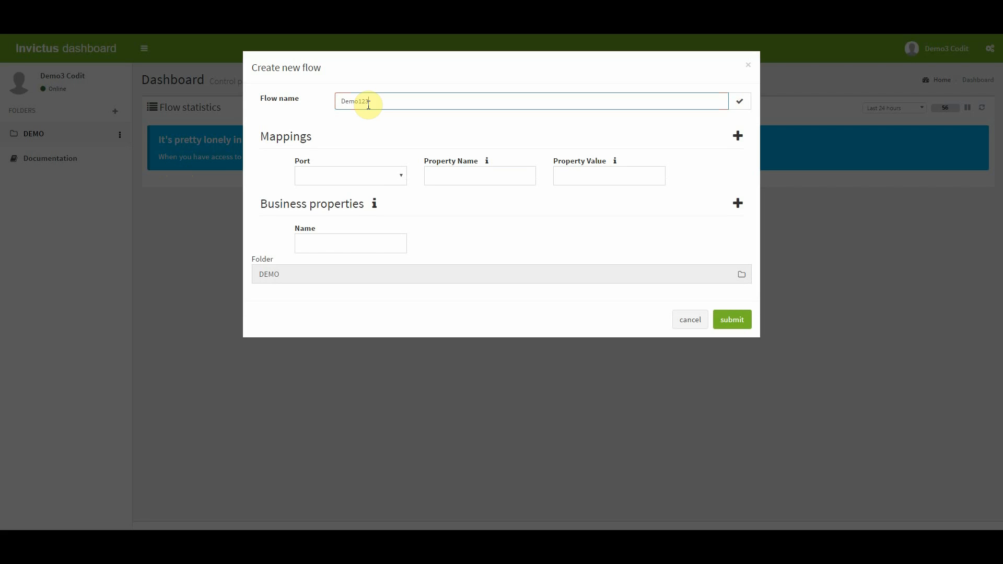
pyautogui.click(351, 176)
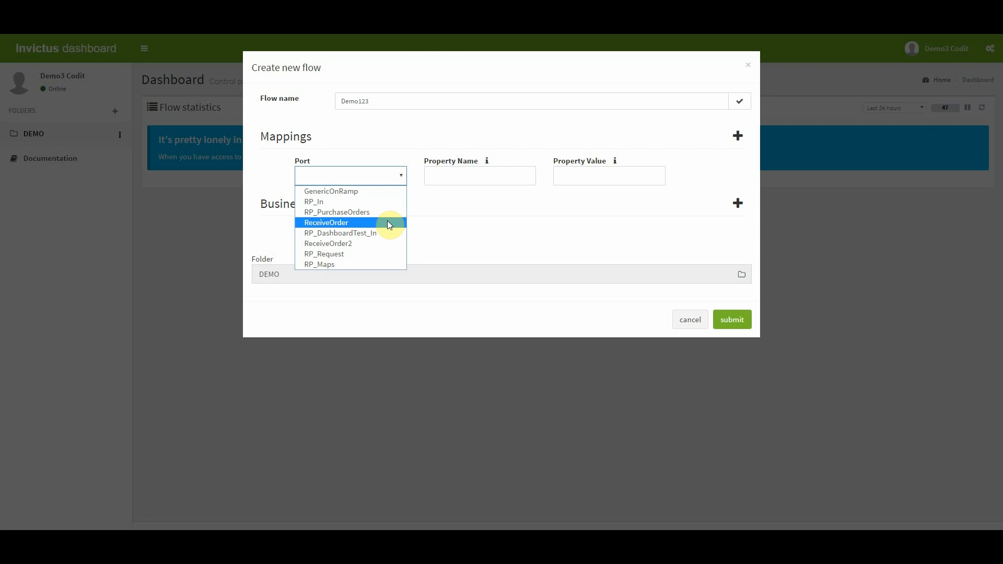
pyautogui.click(325, 222)
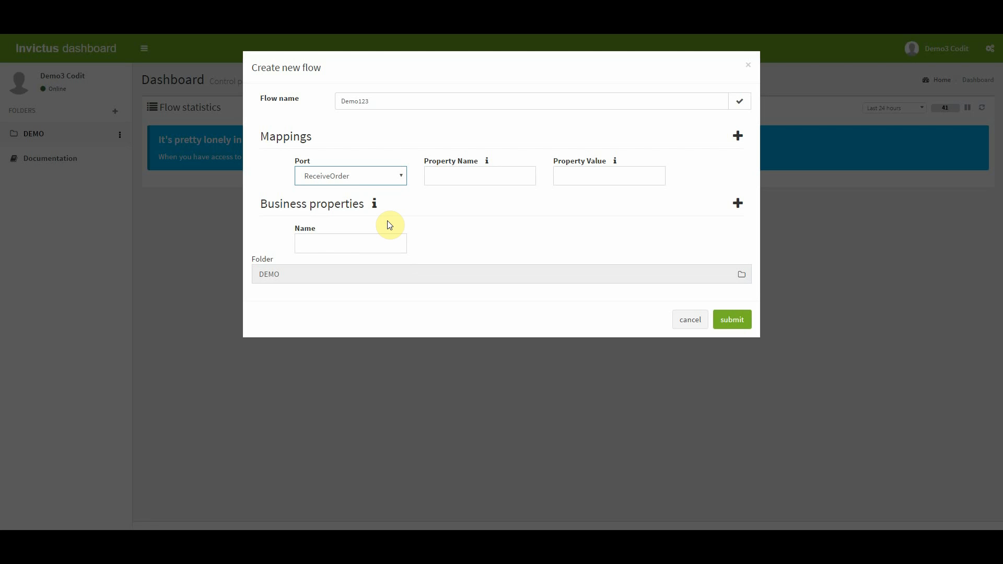
pyautogui.click(479, 176)
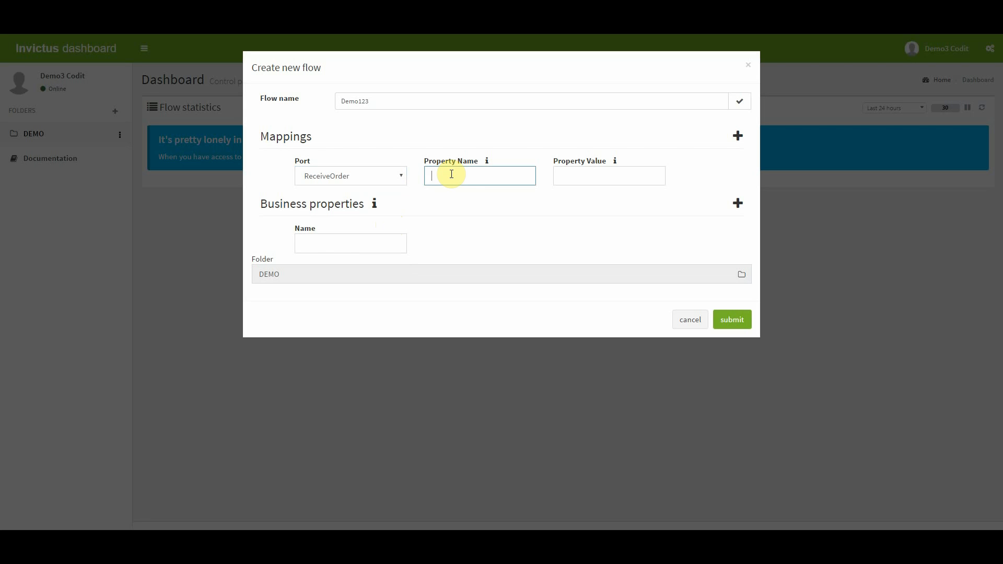
pyautogui.click(608, 176)
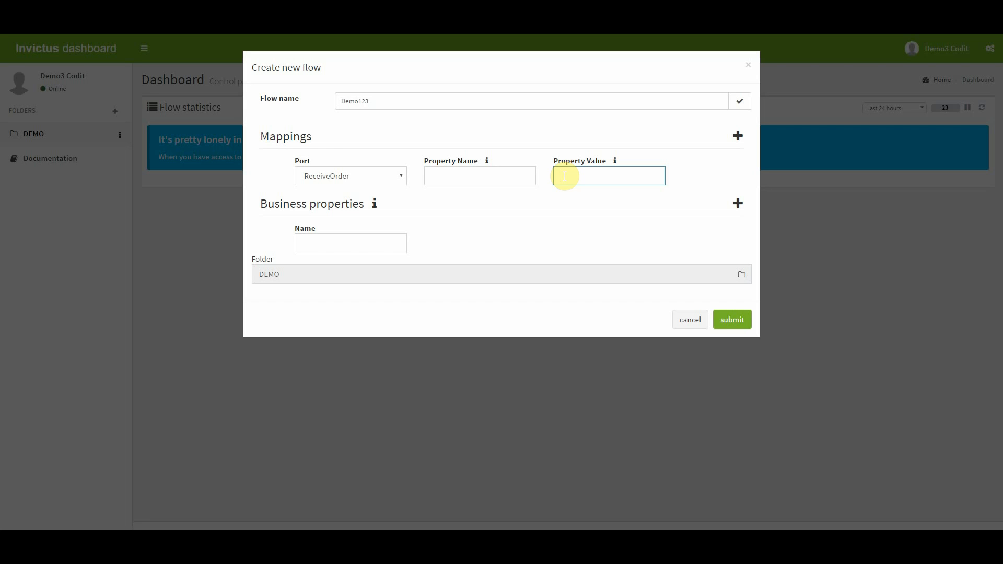
pyautogui.moveTo(345, 222)
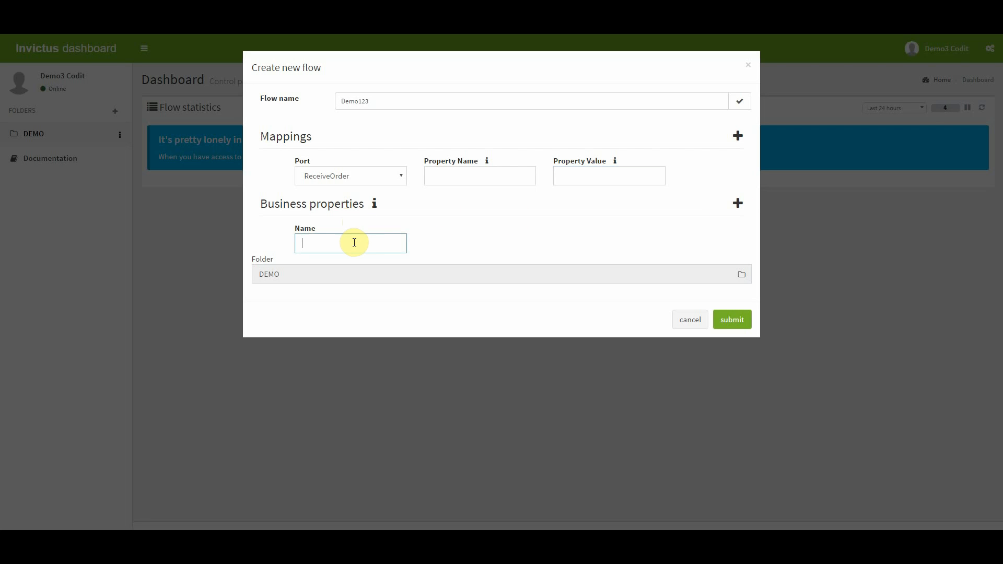
# Add business properties OrderNumber, OrderDate and CustomerNr, then save the Demo123 flow.
pyautogui.write('OrderNumber')
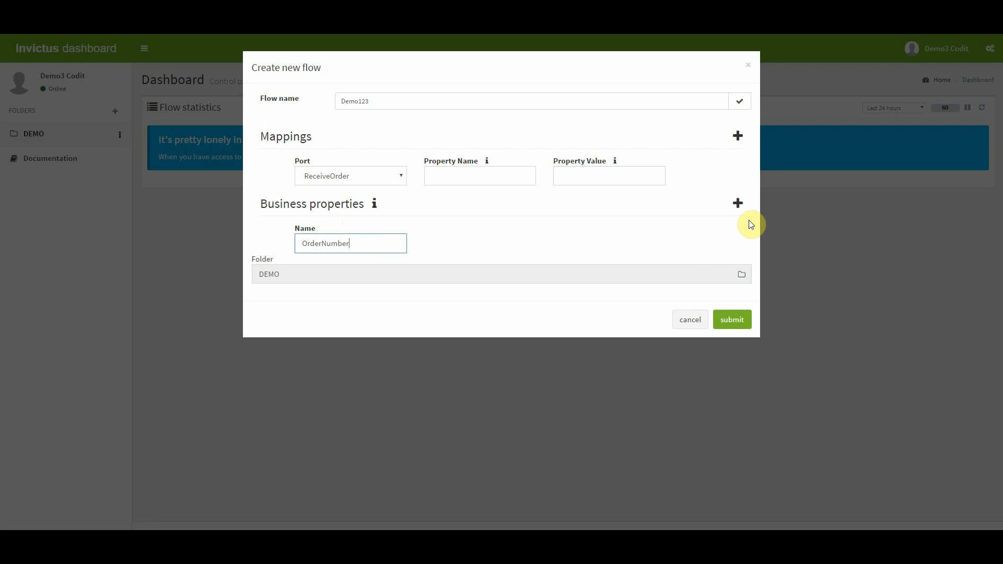
pyautogui.click(737, 203)
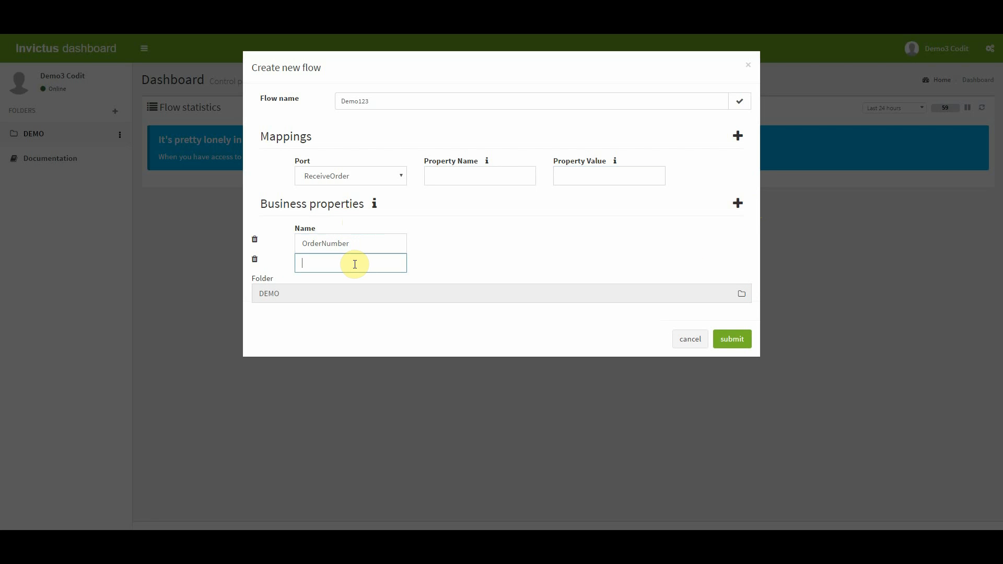
pyautogui.write('OrderDate')
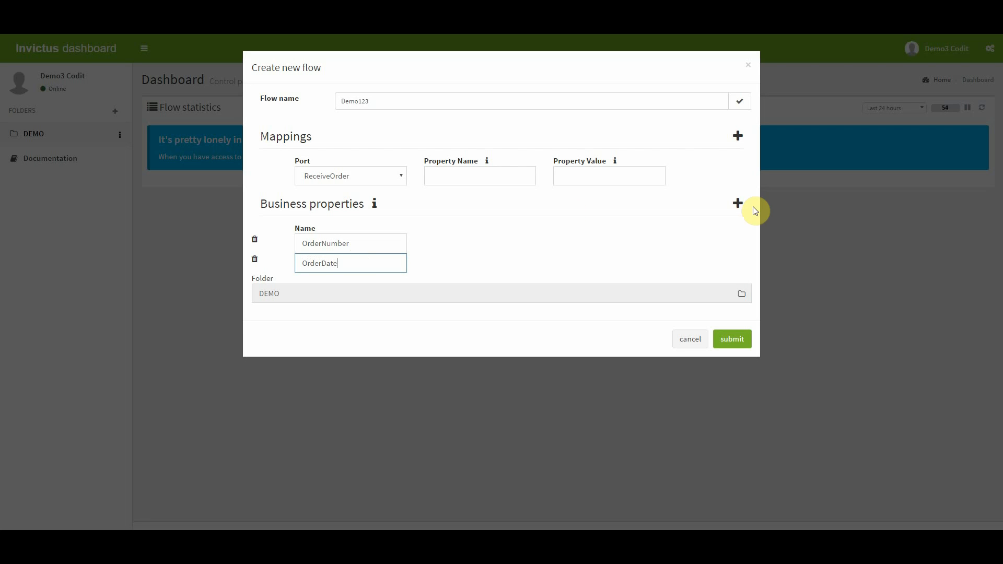
pyautogui.click(738, 204)
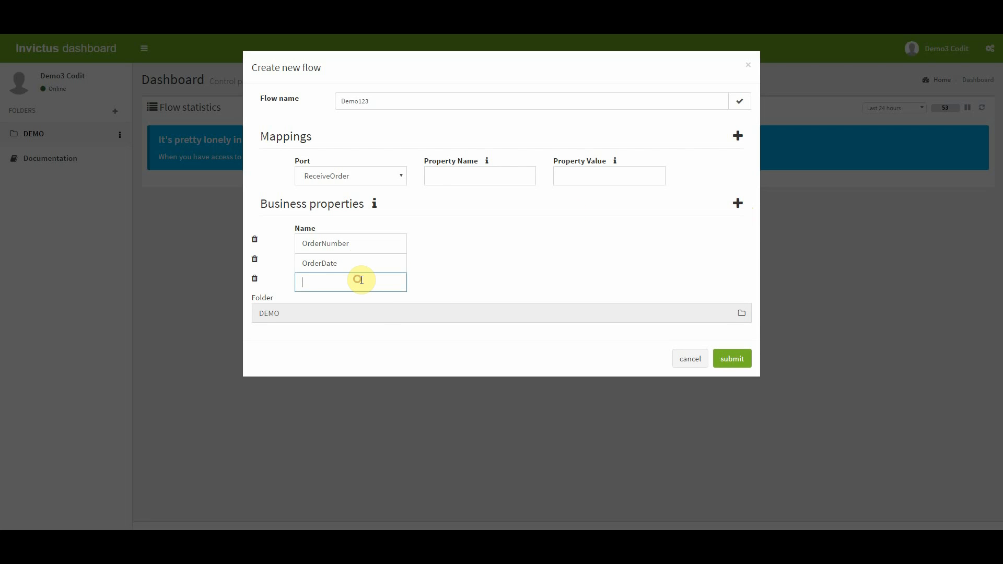
pyautogui.write('CustomerN')
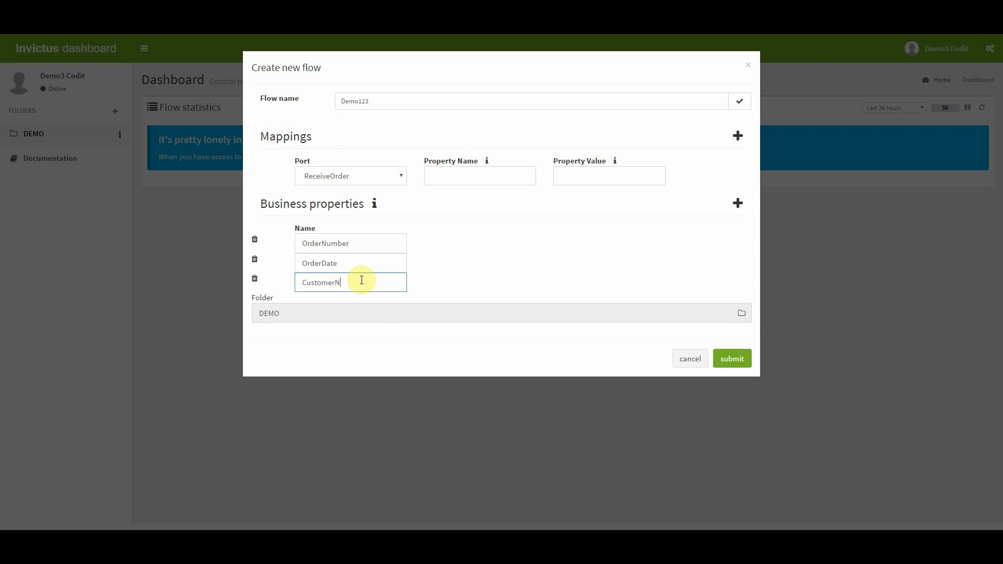
pyautogui.write('r')
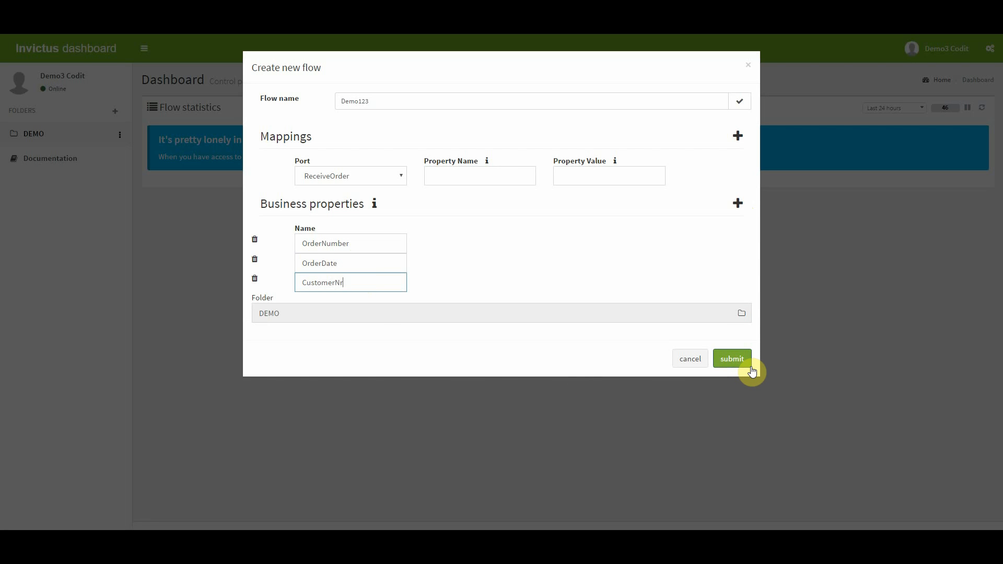
pyautogui.click(732, 359)
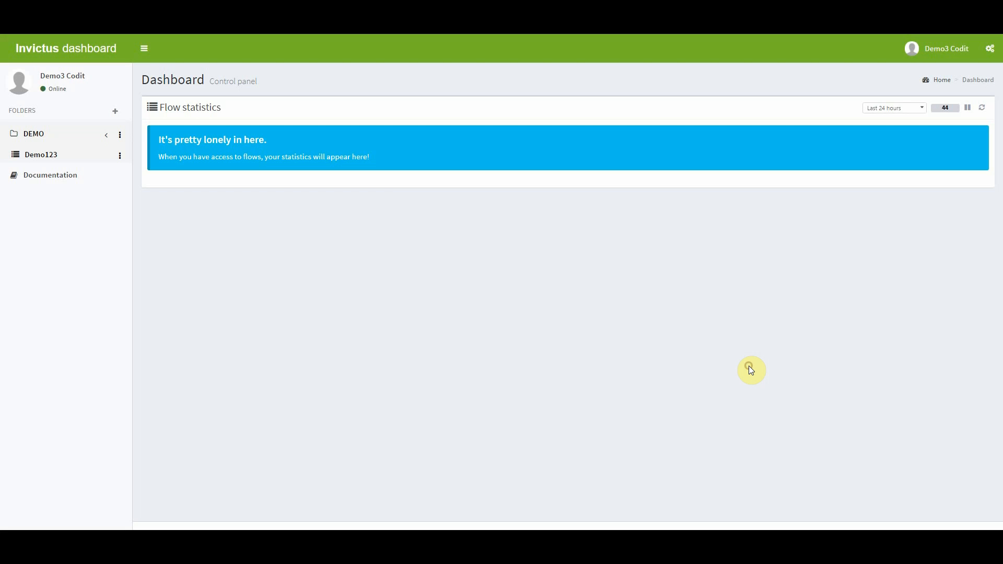
# Update the Flow statistics panel to show the Demo123 tile's message counts.
pyautogui.click(982, 108)
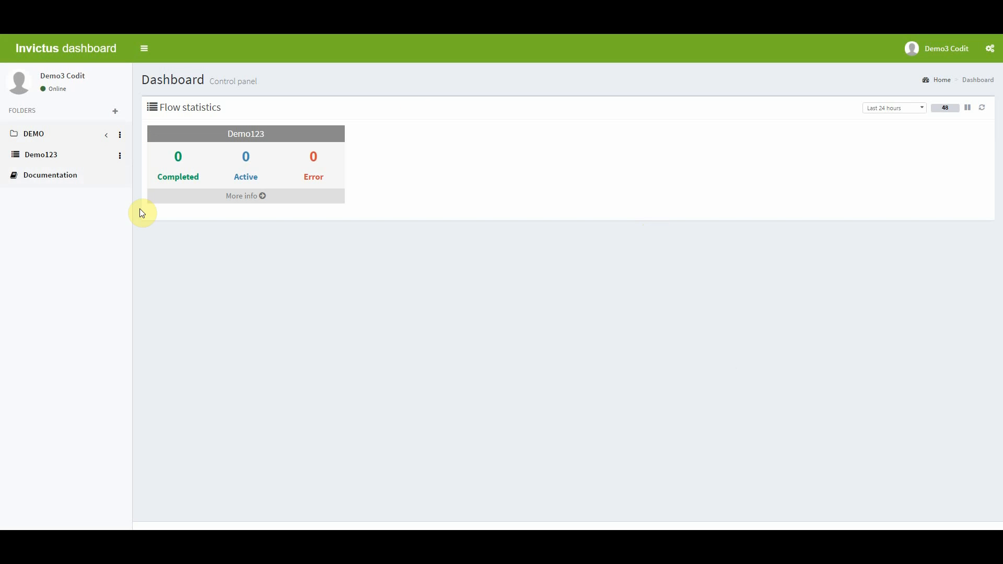
pyautogui.moveTo(366, 236)
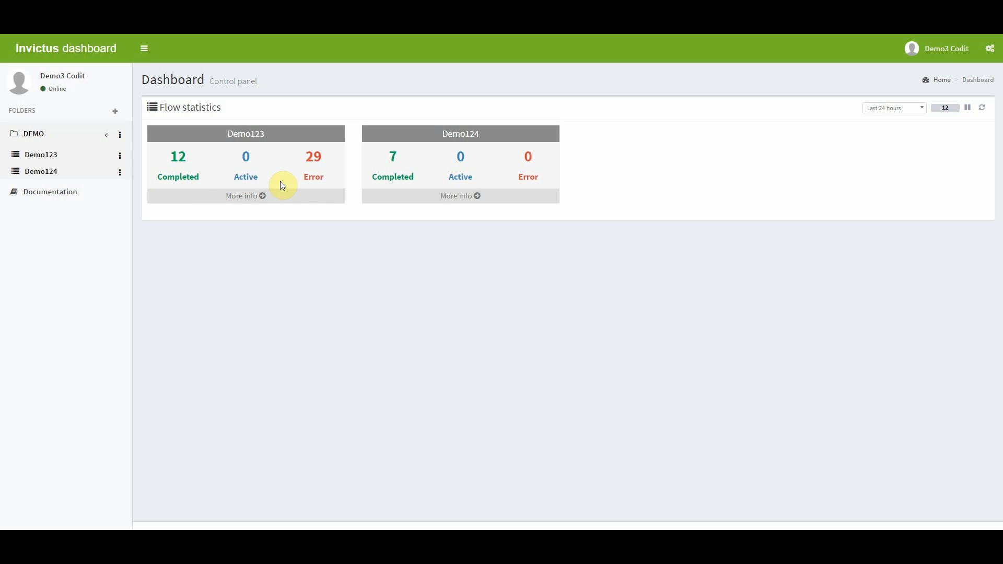
pyautogui.moveTo(289, 186)
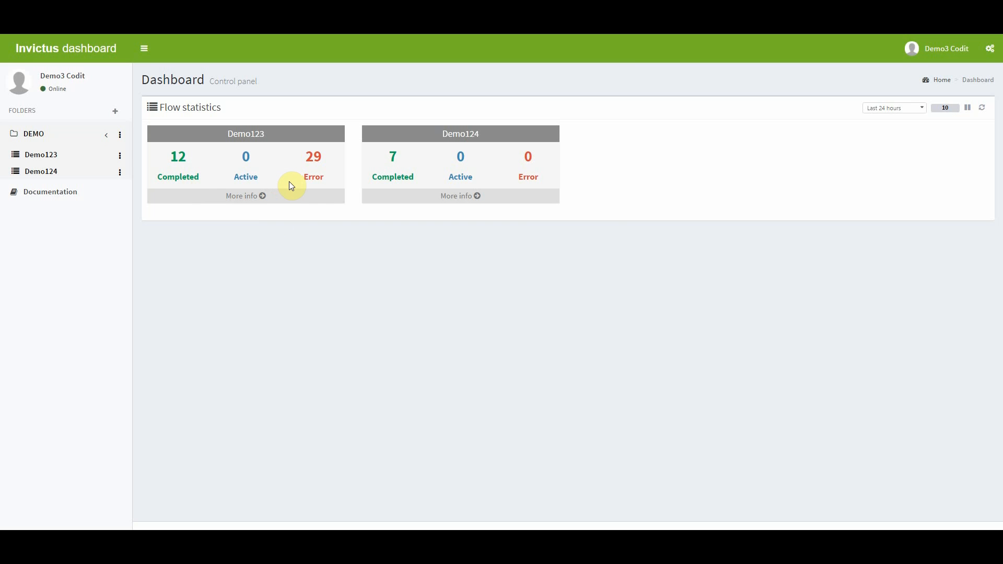
pyautogui.moveTo(612, 236)
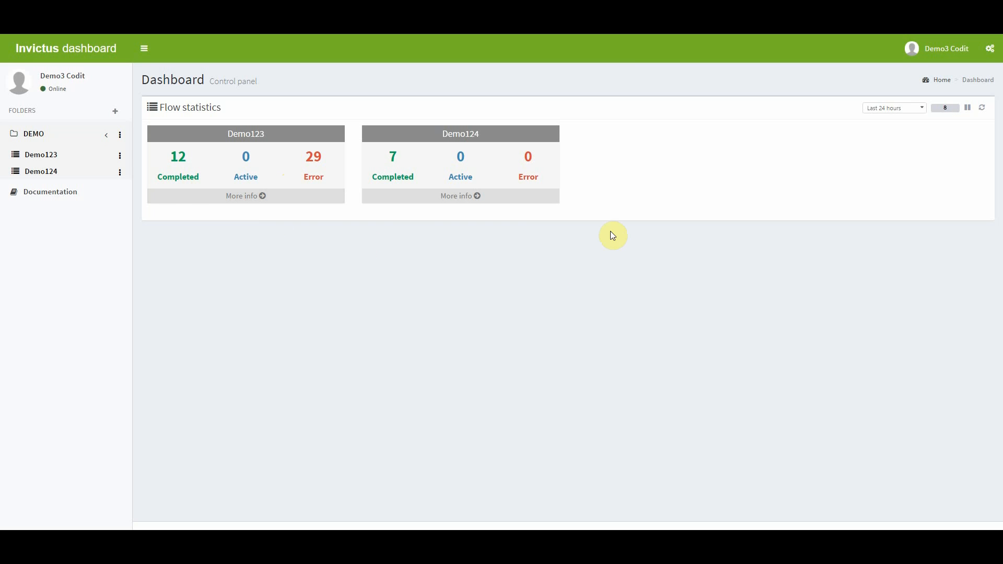
pyautogui.moveTo(460, 254)
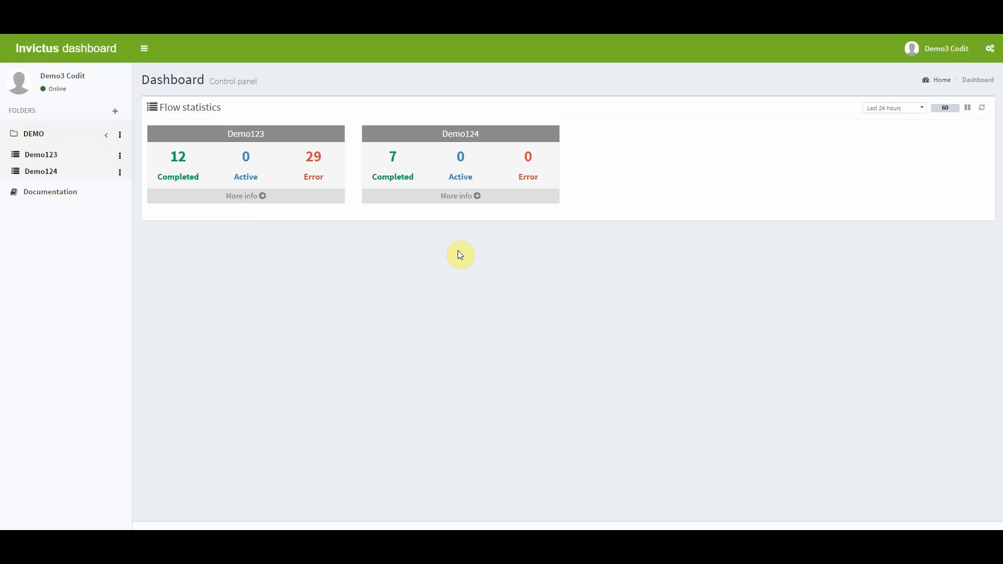
pyautogui.moveTo(87, 177)
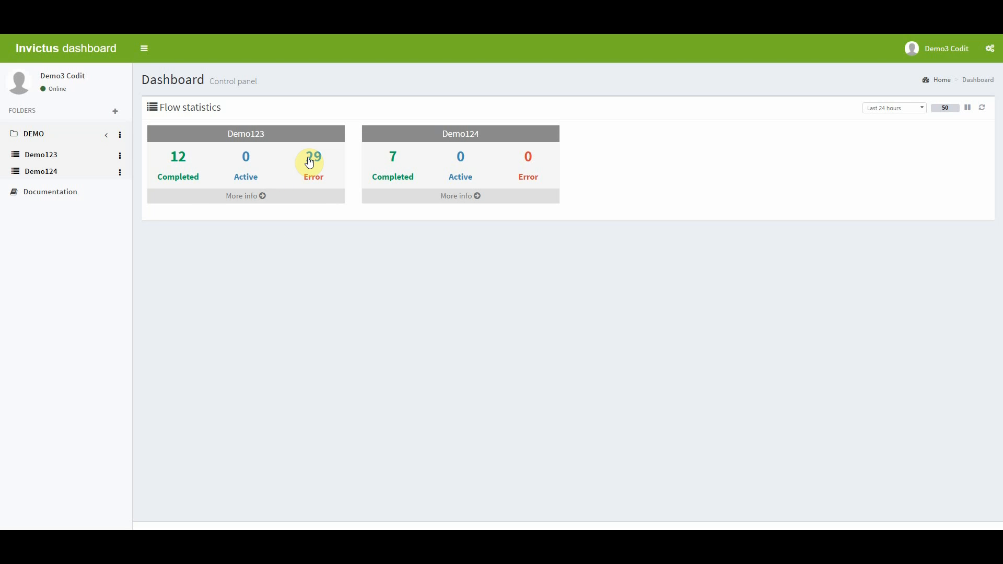
# Open Demo123's 29 errored messages from its Error count and scroll the results.
pyautogui.click(313, 160)
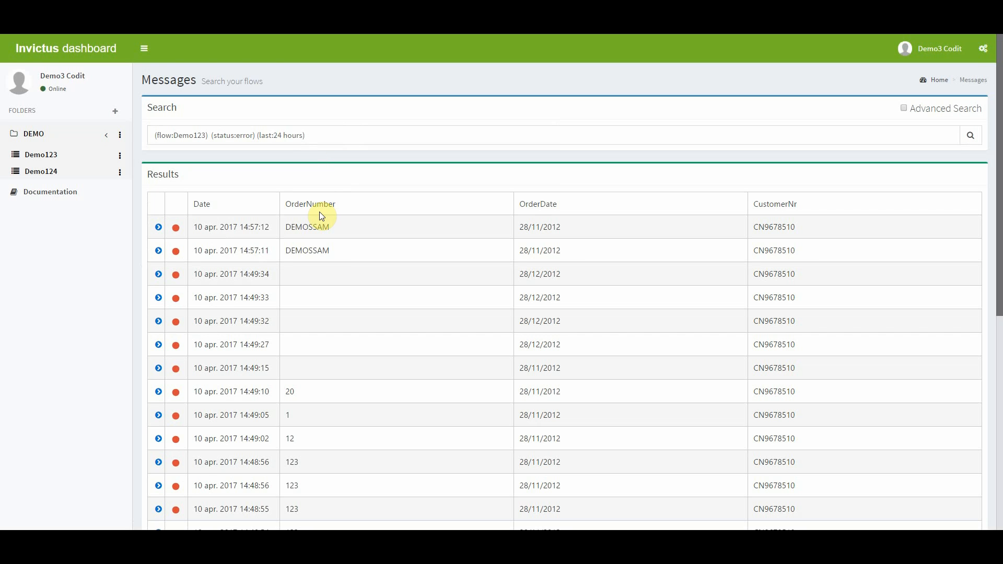
pyautogui.scroll(-3)
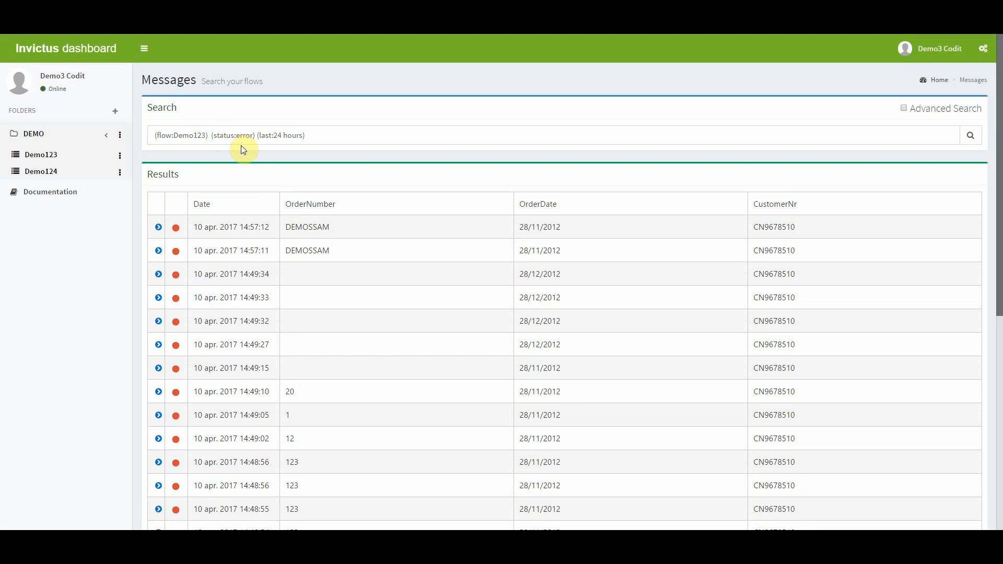
pyautogui.moveTo(288, 139)
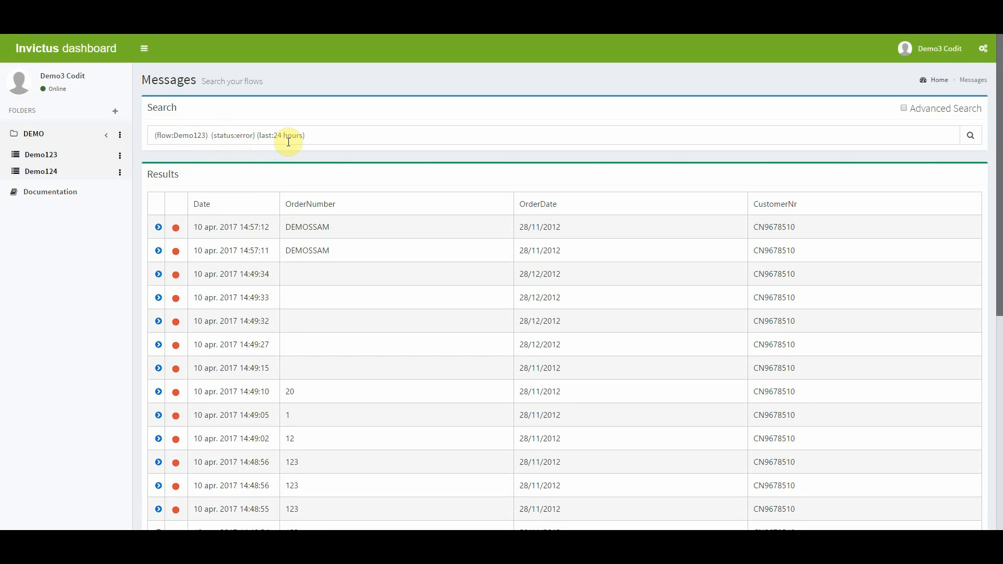
pyautogui.moveTo(767, 111)
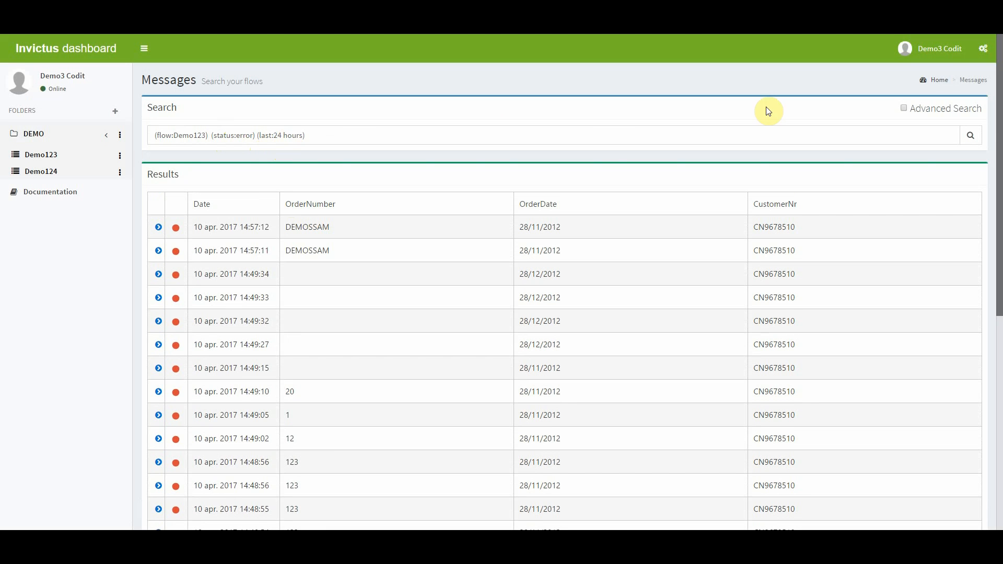
# Read order 20's unknown-customer CN9678510 error and open its process detail page.
pyautogui.click(904, 108)
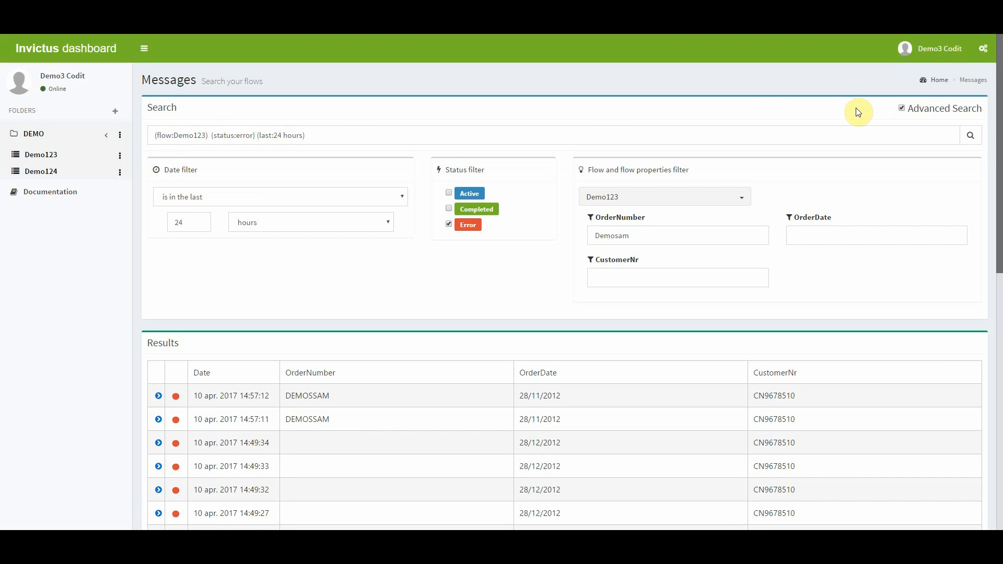
pyautogui.moveTo(226, 171)
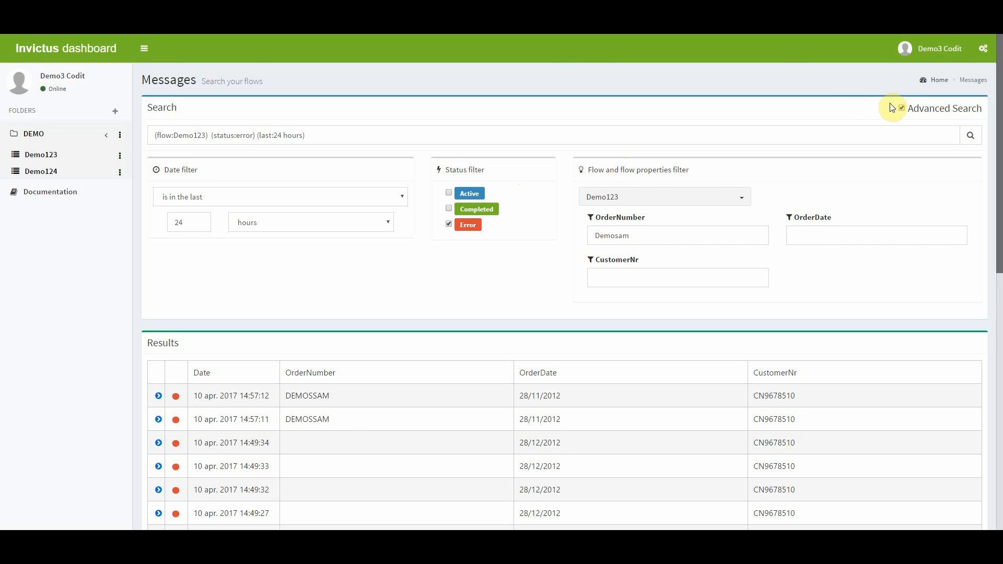
pyautogui.scroll(-3)
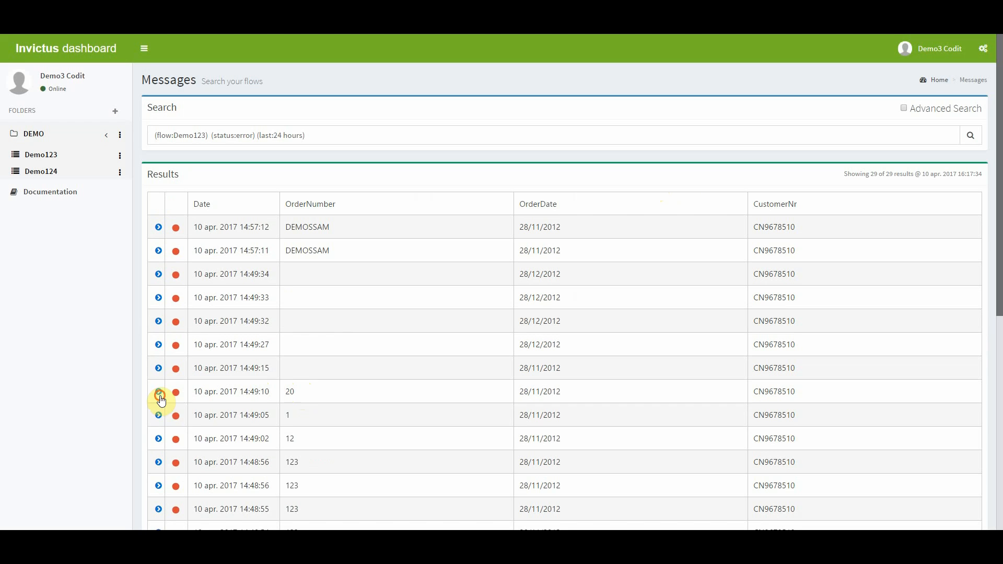
pyautogui.click(158, 391)
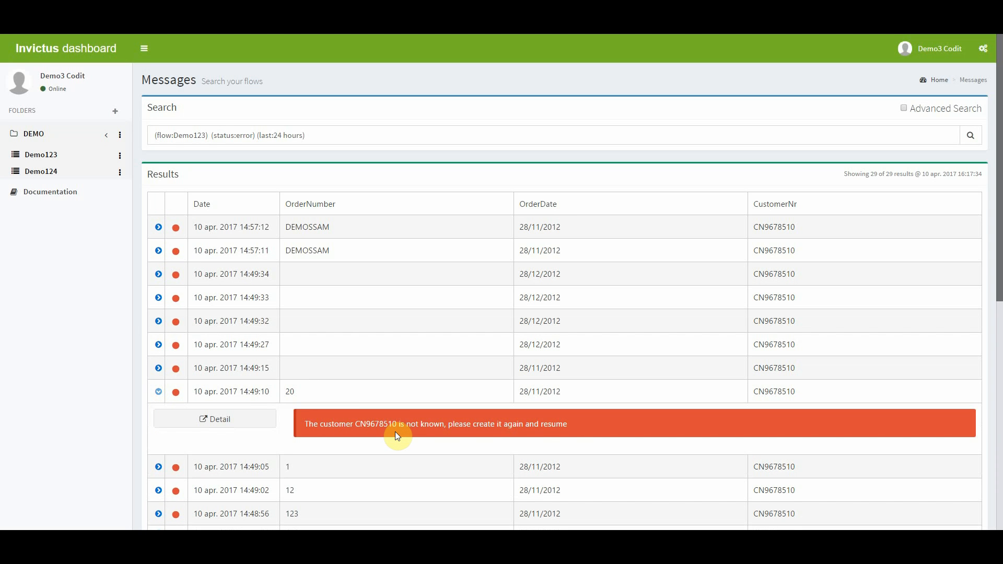
pyautogui.moveTo(243, 434)
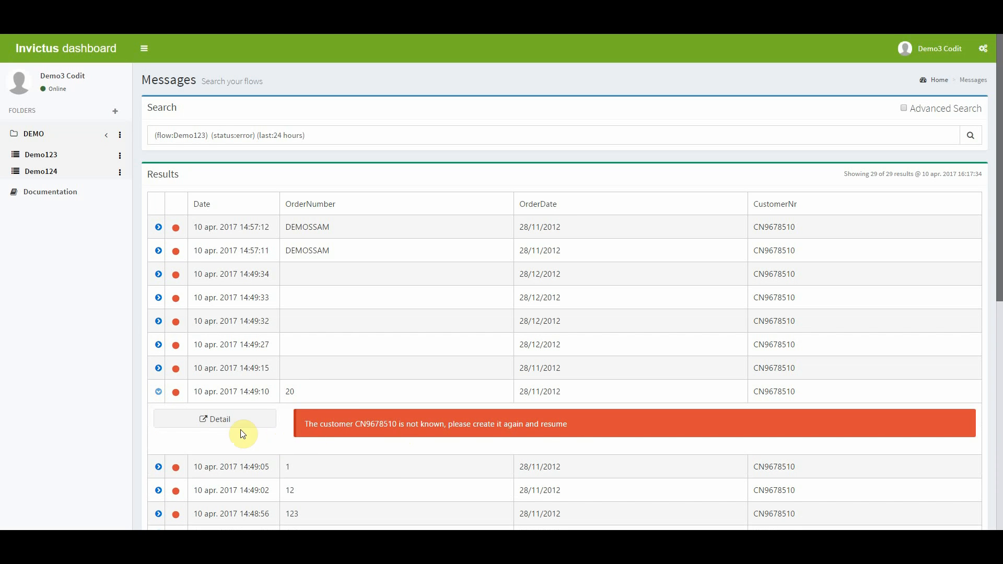
pyautogui.click(220, 419)
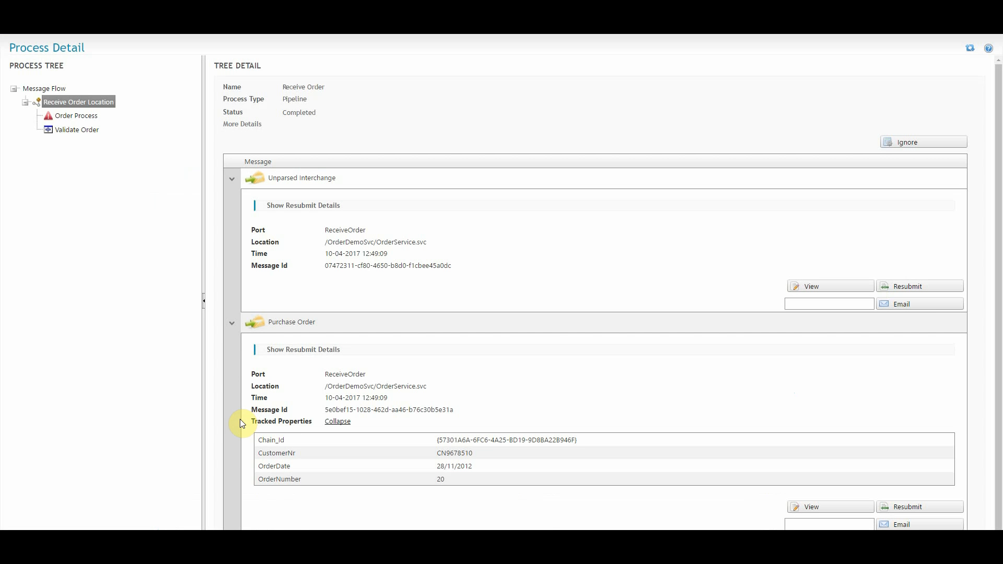
pyautogui.moveTo(129, 213)
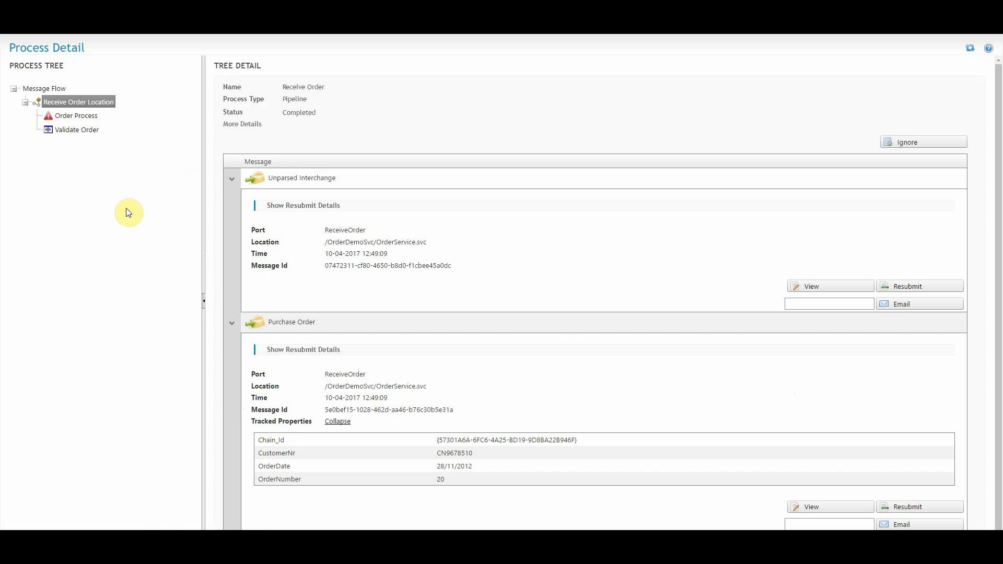
pyautogui.moveTo(667, 53)
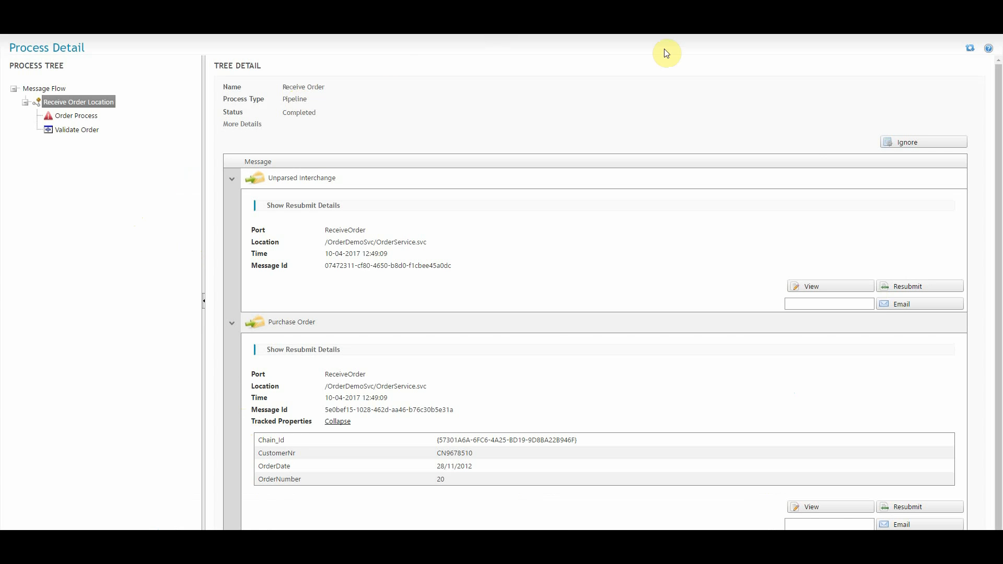
pyautogui.moveTo(838, 140)
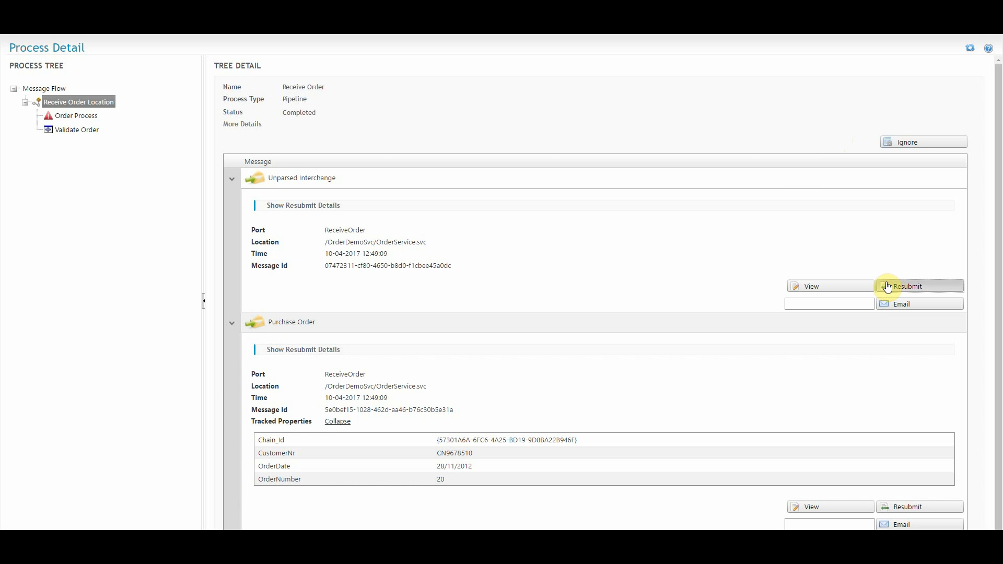
# Open order 20's Unparsed Interchange message for resubmission.
pyautogui.click(811, 286)
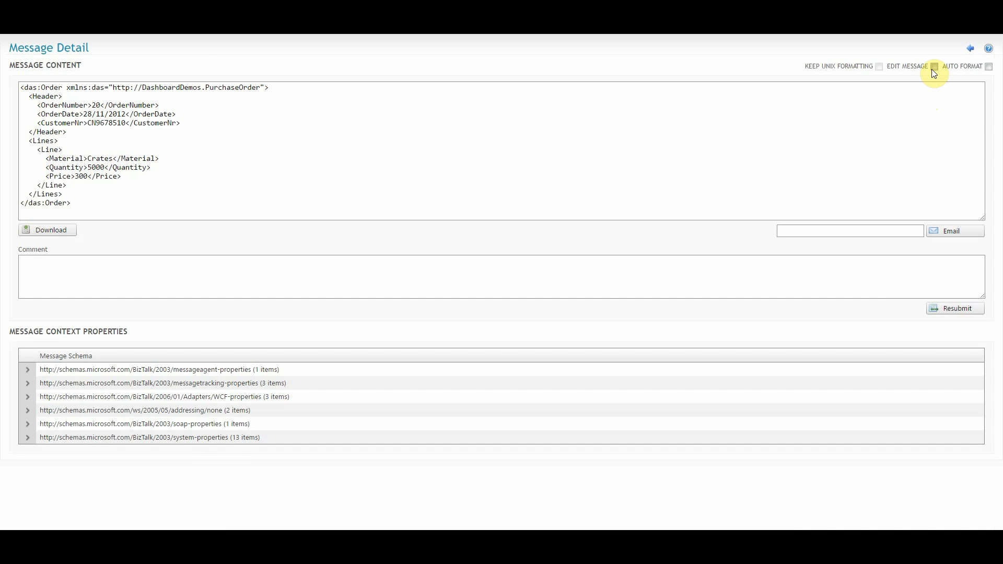
pyautogui.click(934, 65)
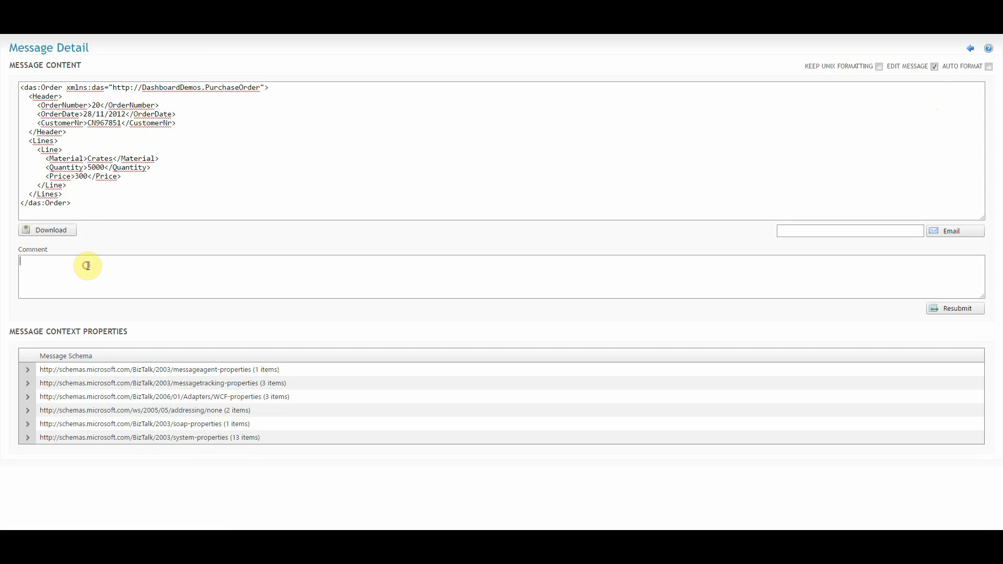
pyautogui.write('Demo')
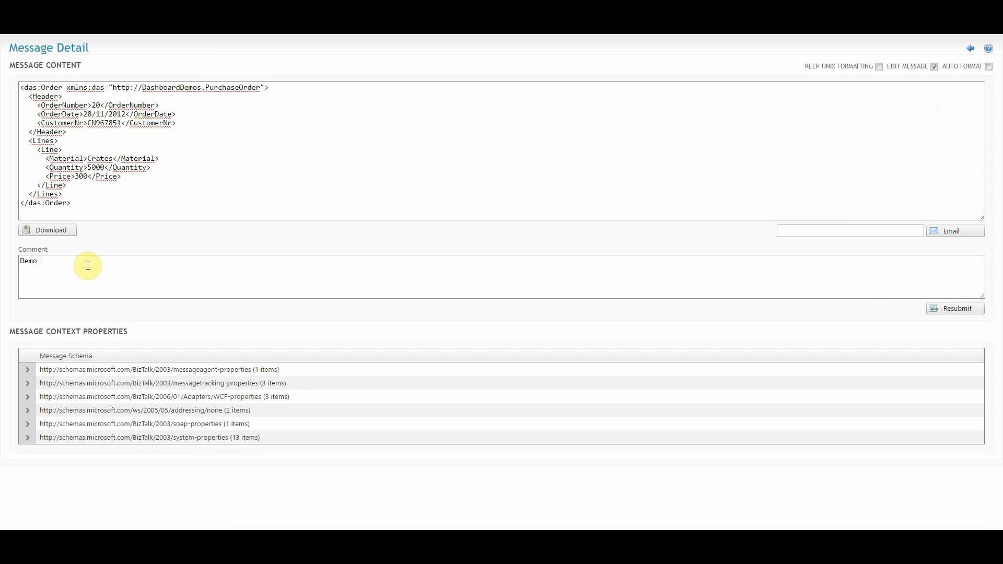
pyautogui.write('Test')
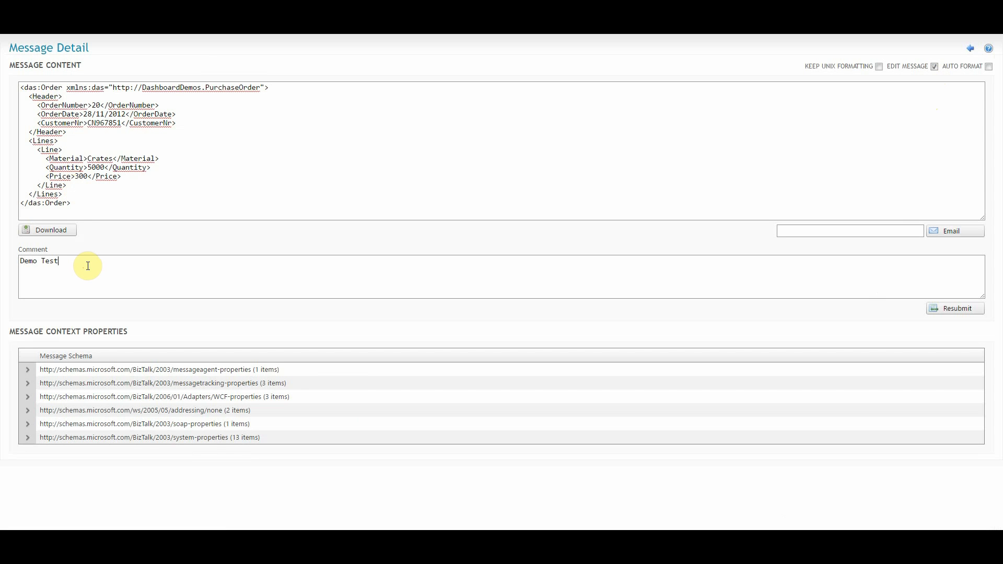
pyautogui.click(955, 308)
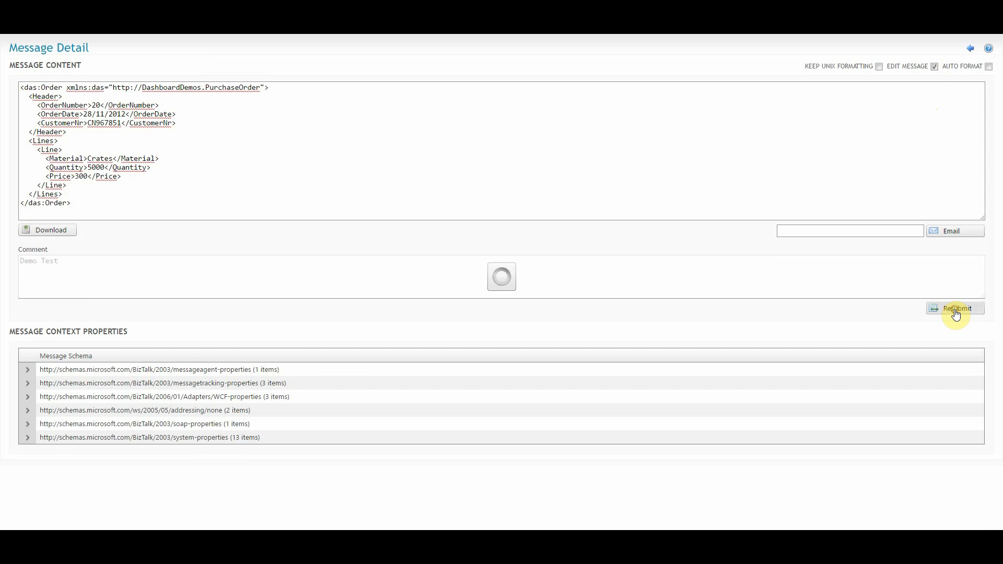
# Confirm the 'message was successfully resubmitted' notice for order 20.
pyautogui.click(955, 308)
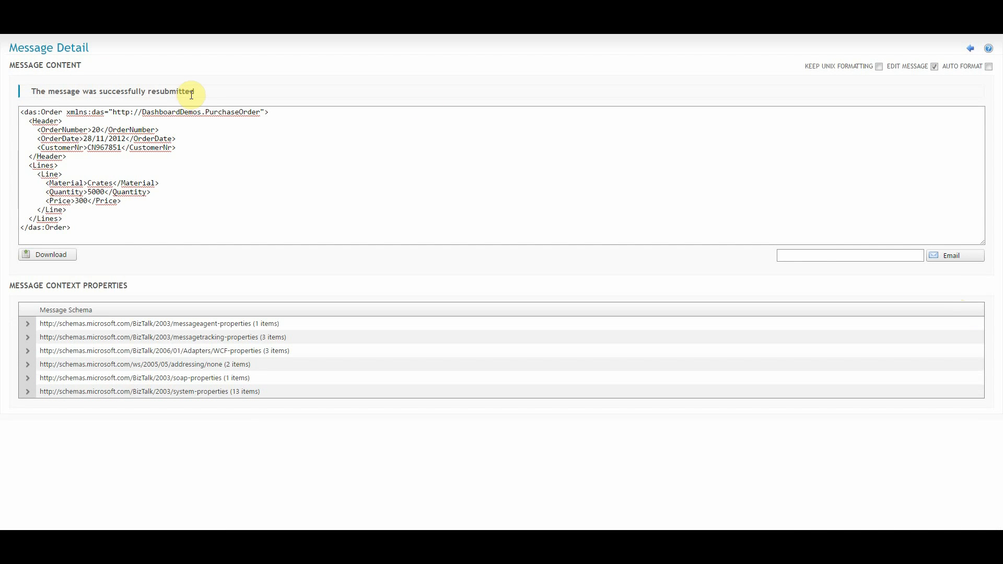
pyautogui.moveTo(199, 97)
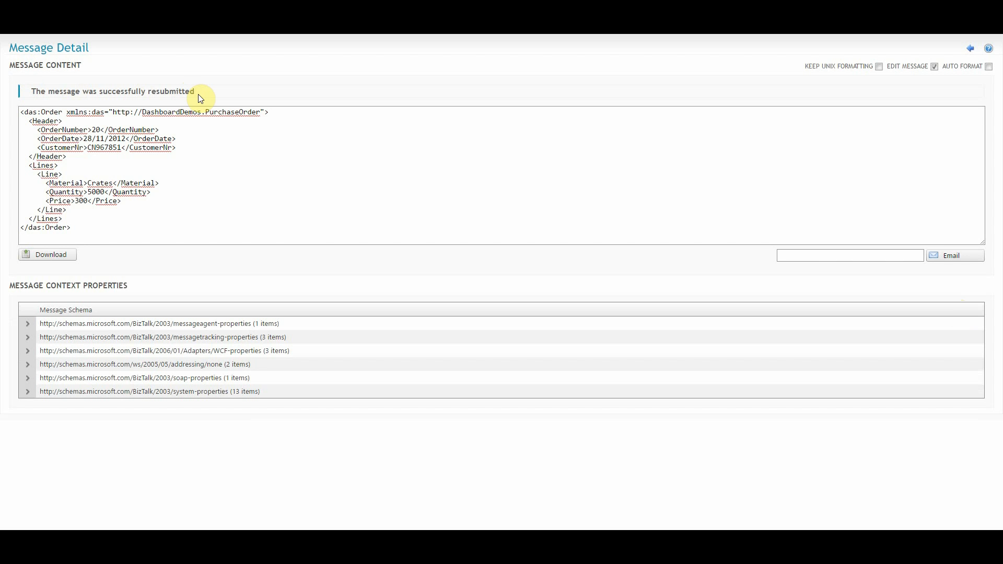
pyautogui.moveTo(194, 93)
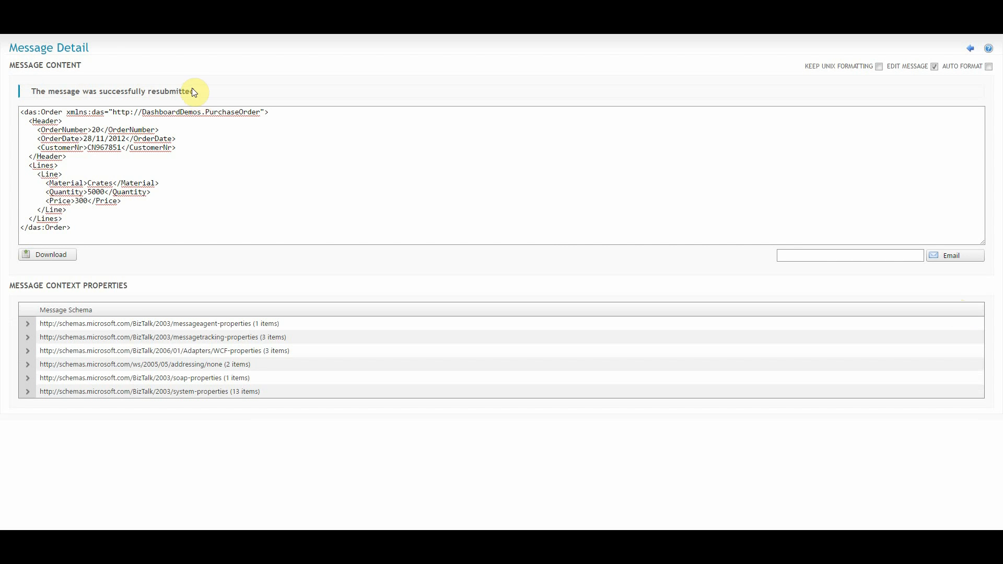